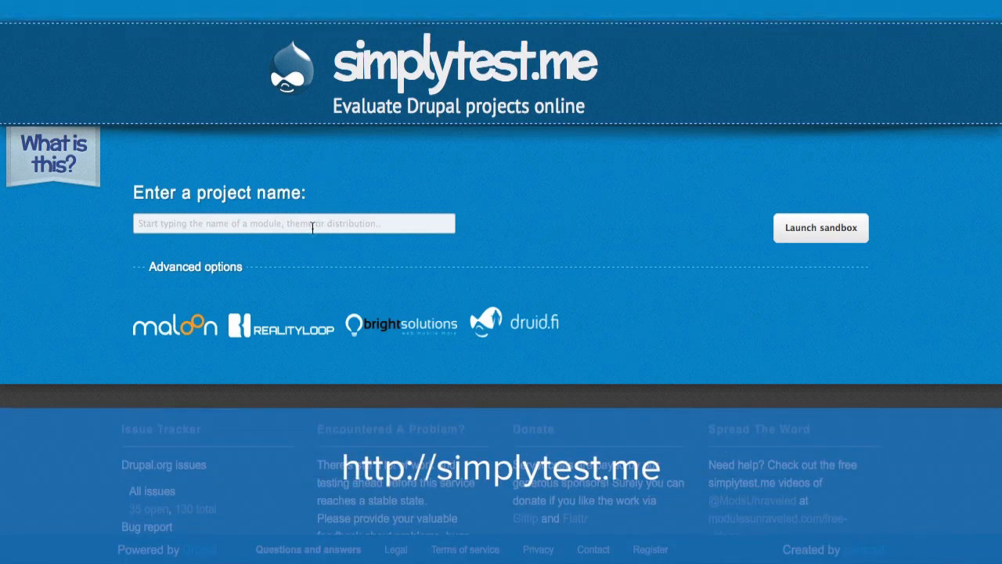
- Choose Drupal core as the project, version 8.0-alpha7
text(drup)
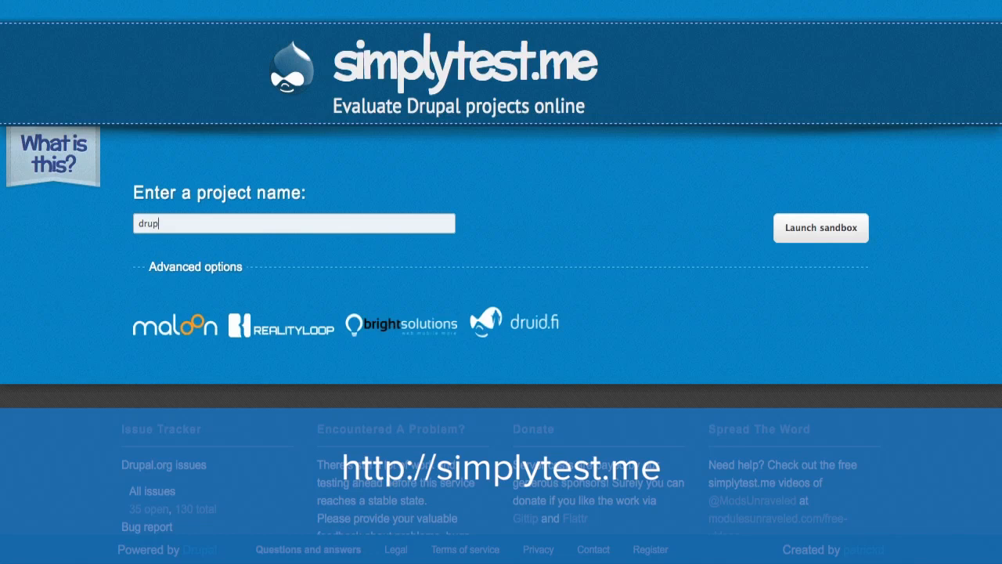
text(al)
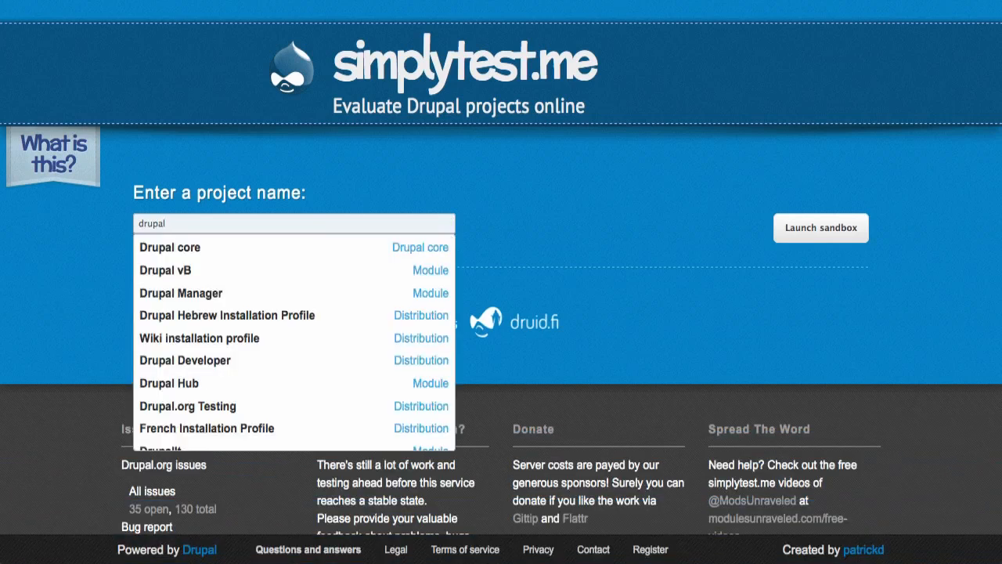
mouse_move(179, 246)
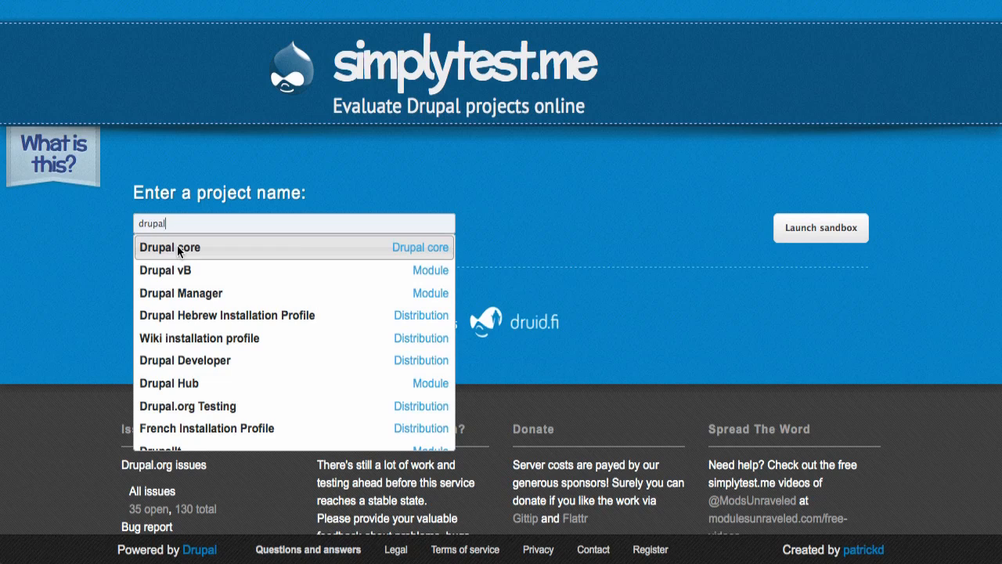
click(169, 247)
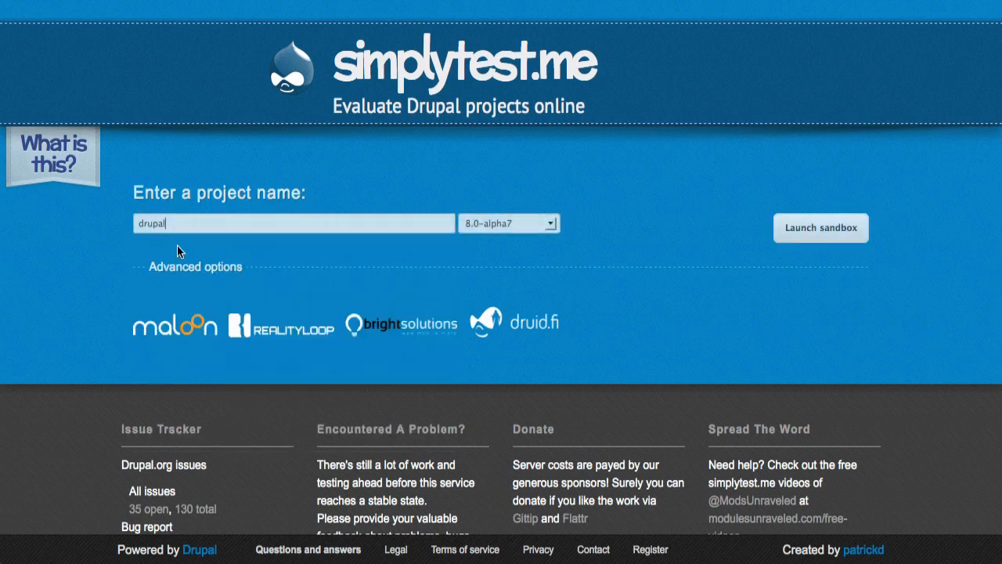
click(508, 223)
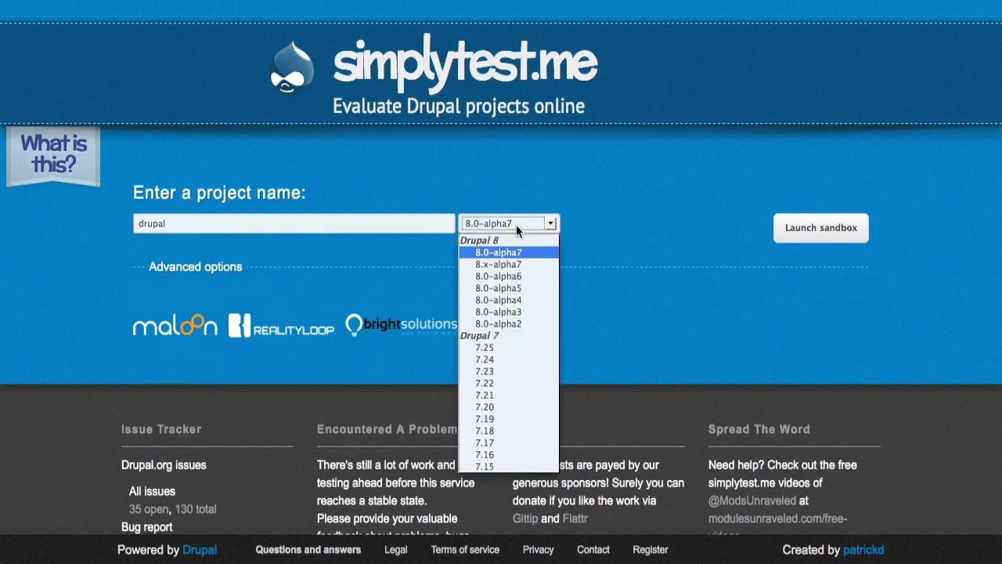
mouse_move(485, 466)
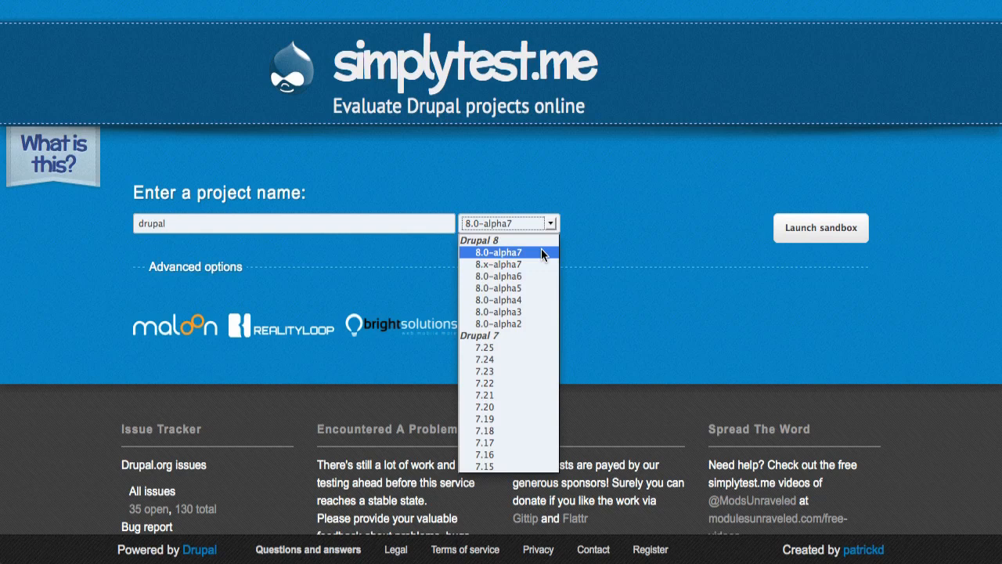
click(497, 252)
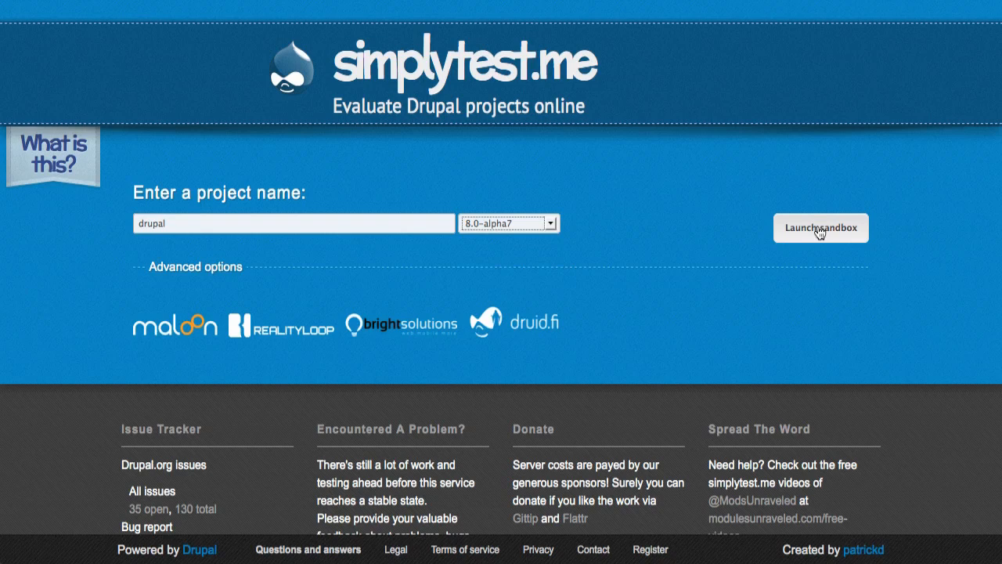
mouse_move(336, 261)
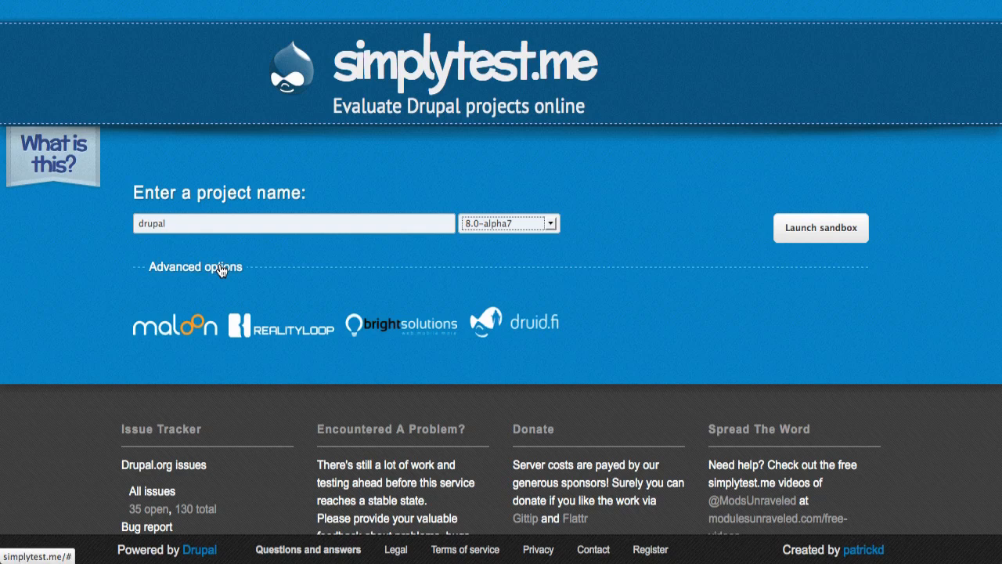
- Expand the Advanced options section to reveal extra projects and patches
click(196, 266)
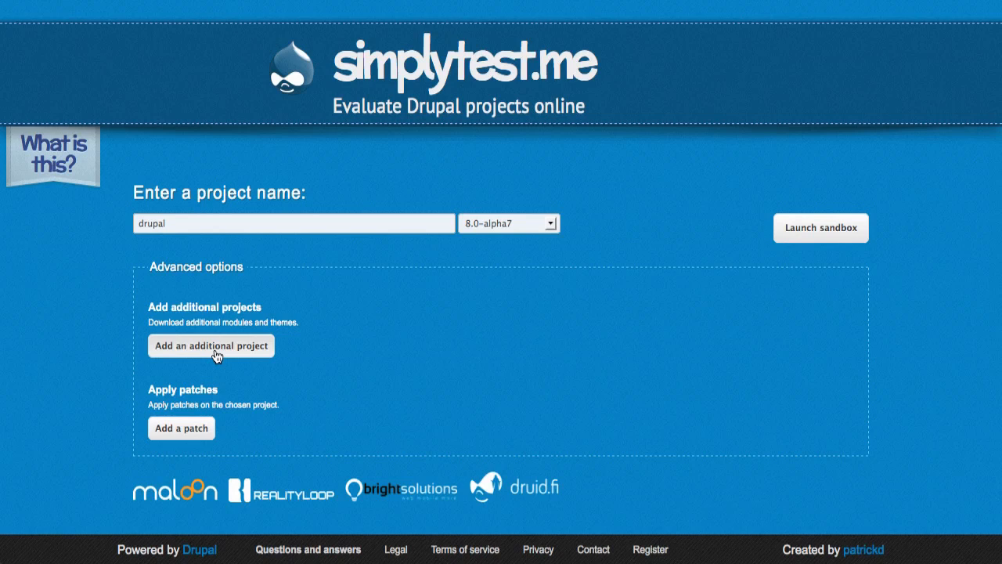
mouse_move(196, 427)
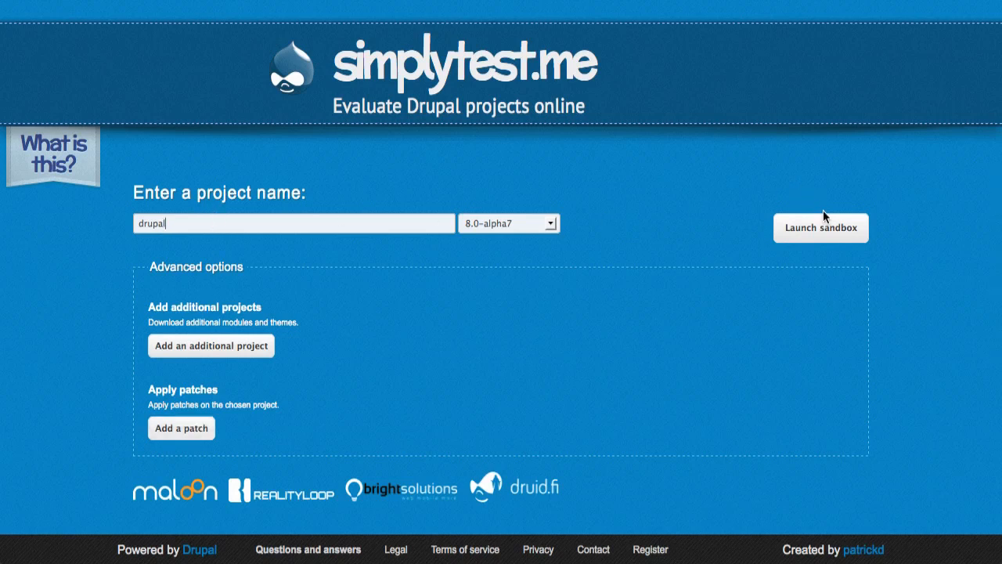
mouse_move(820, 233)
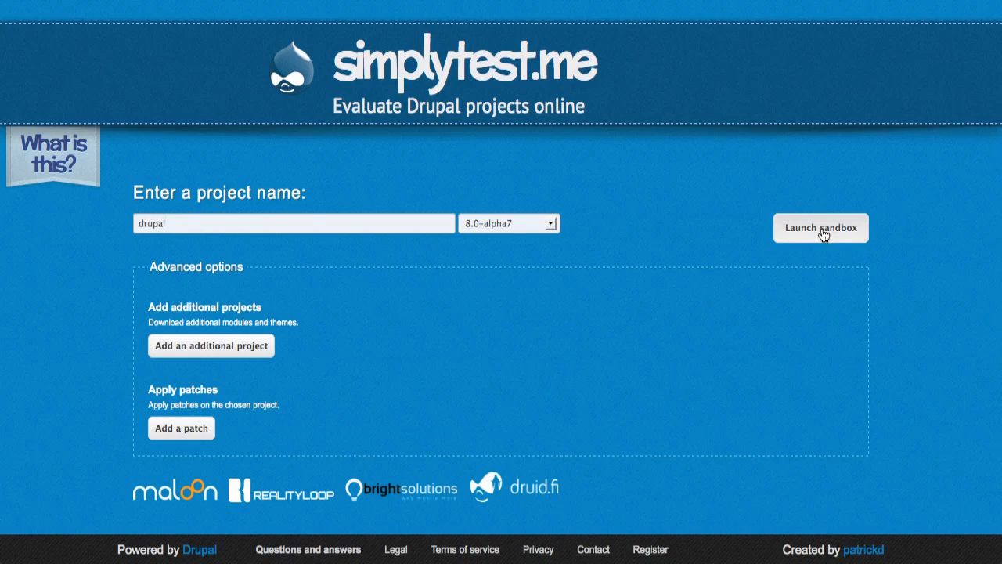
- Launch the Drupal 8.0-alpha7 sandbox
click(821, 228)
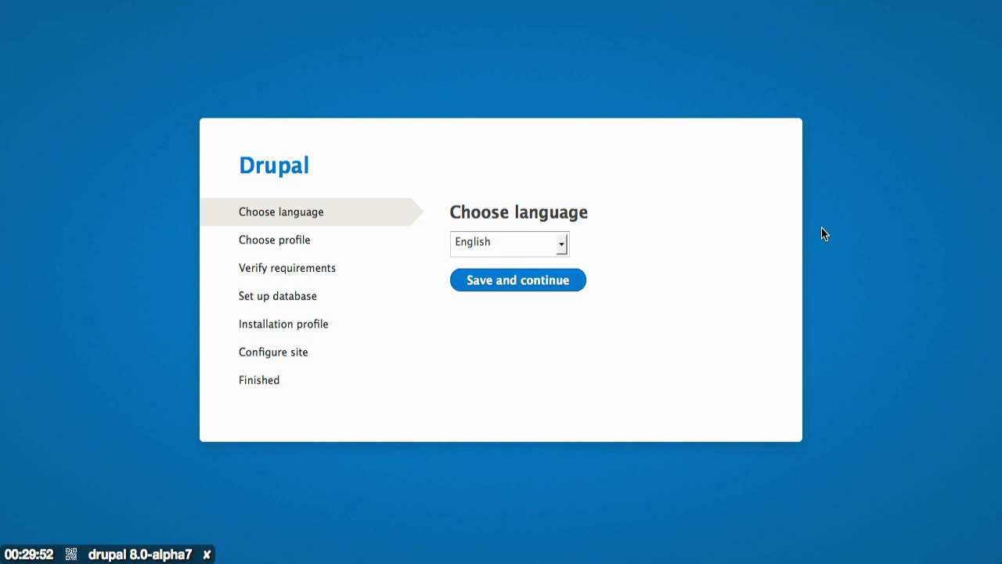
mouse_move(528, 293)
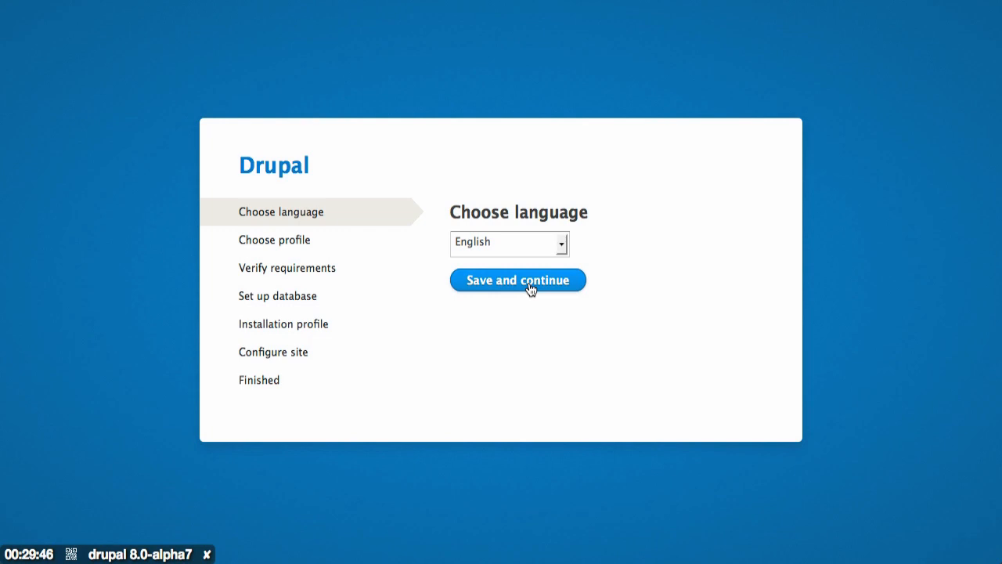
- Accept English, the Standard profile and the prefilled database settings in the installer
click(517, 280)
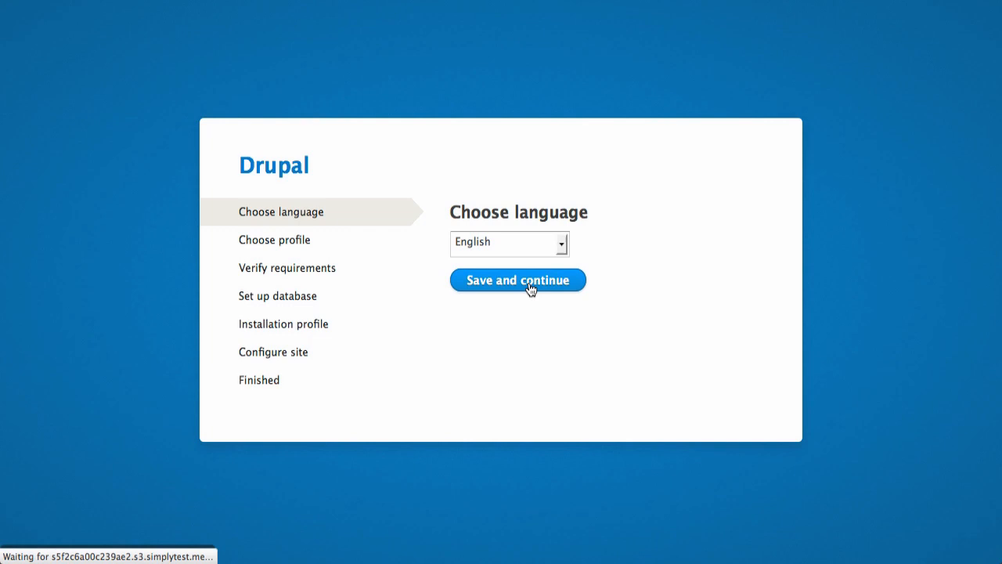
click(517, 279)
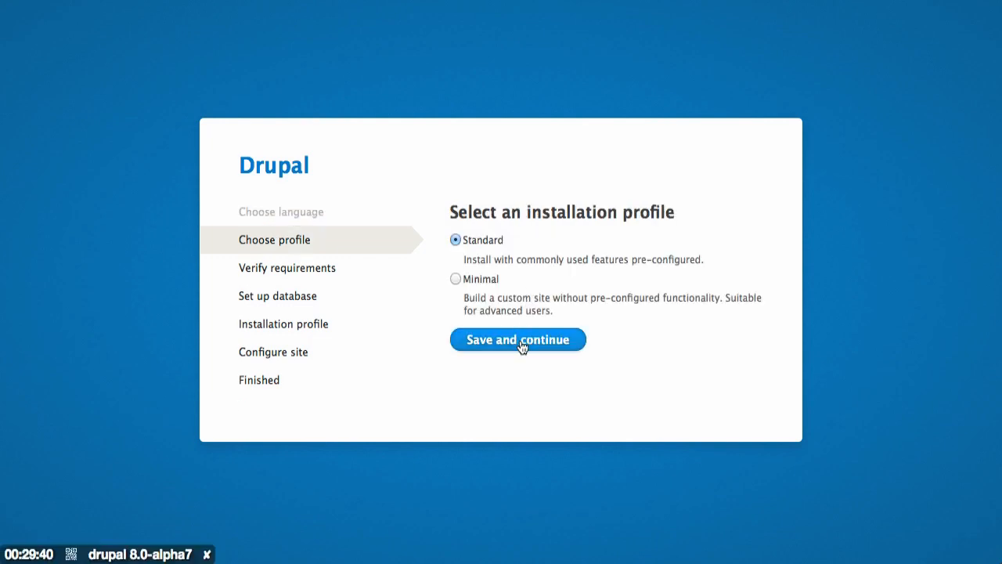
click(517, 339)
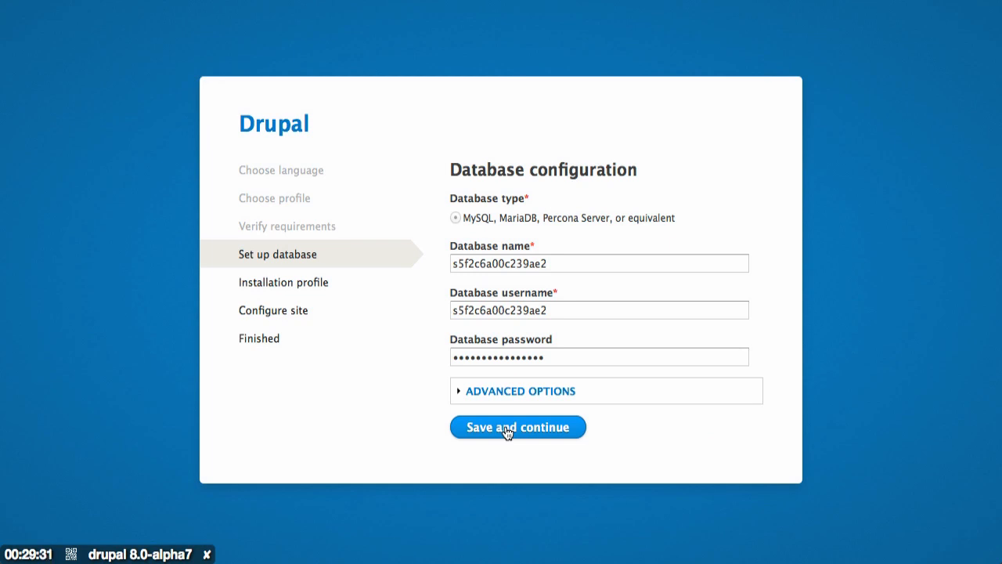
click(517, 427)
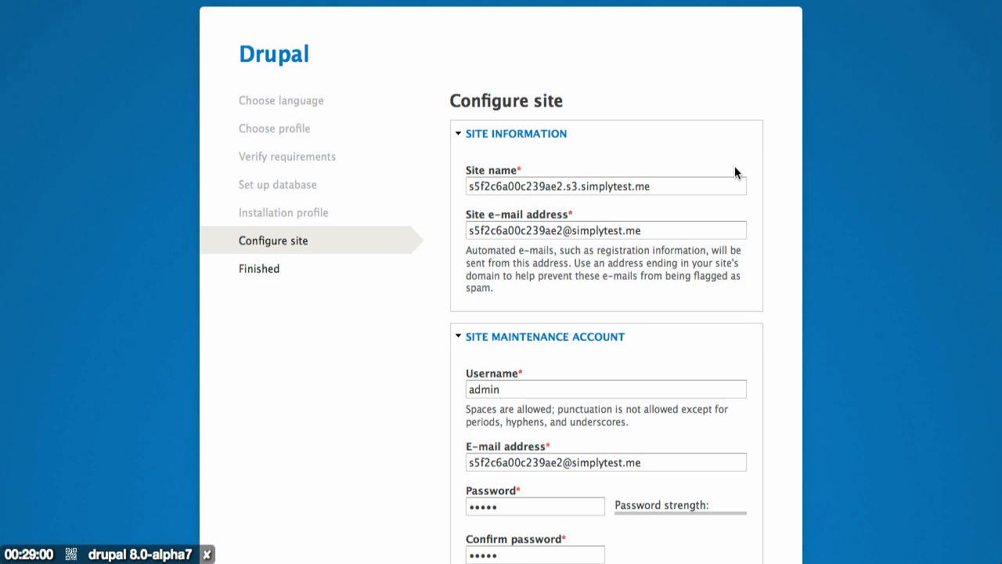
mouse_move(87, 507)
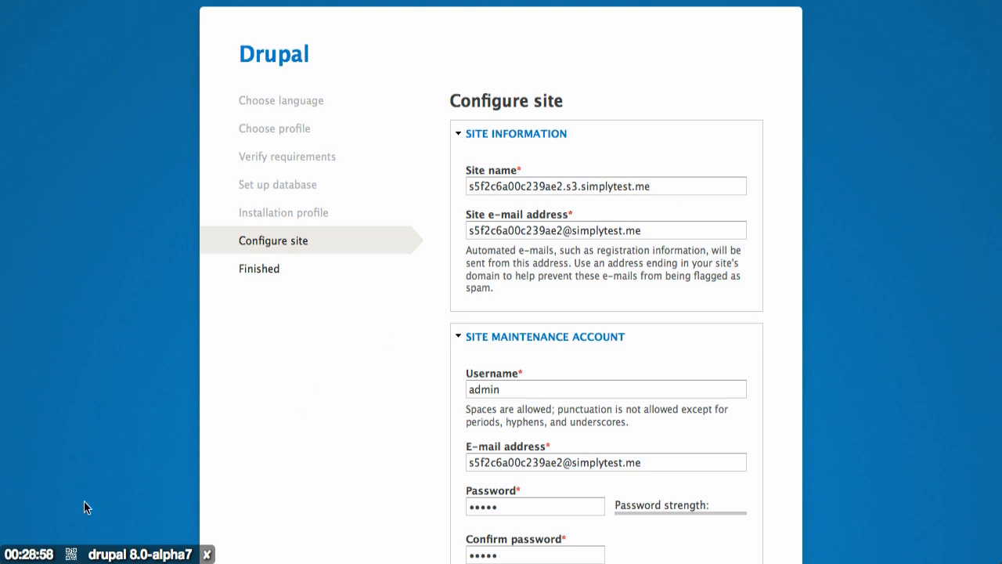
mouse_move(550, 259)
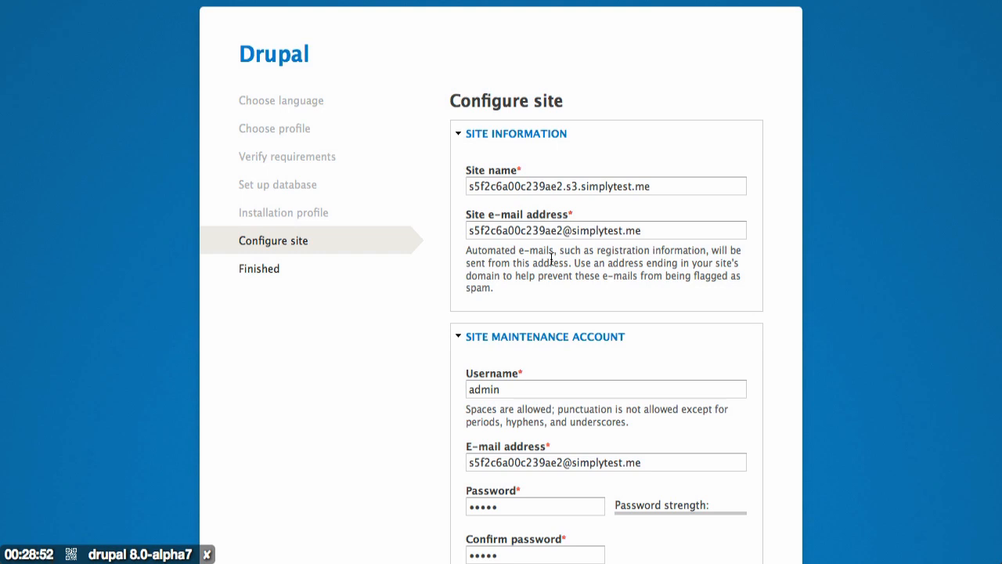
- Submit the Configure site form with its default values to finish installing
scroll(down, 3)
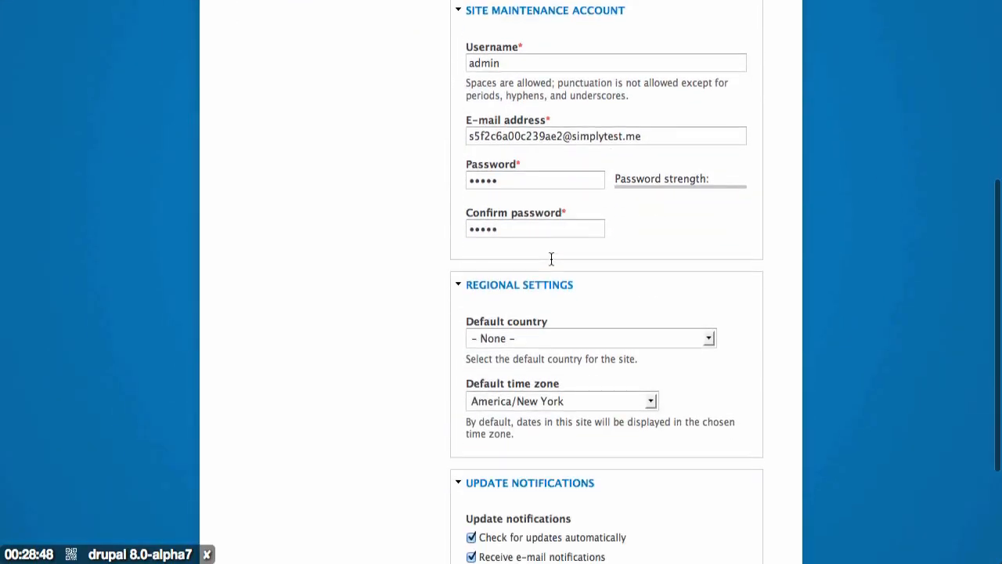
scroll(down, 3)
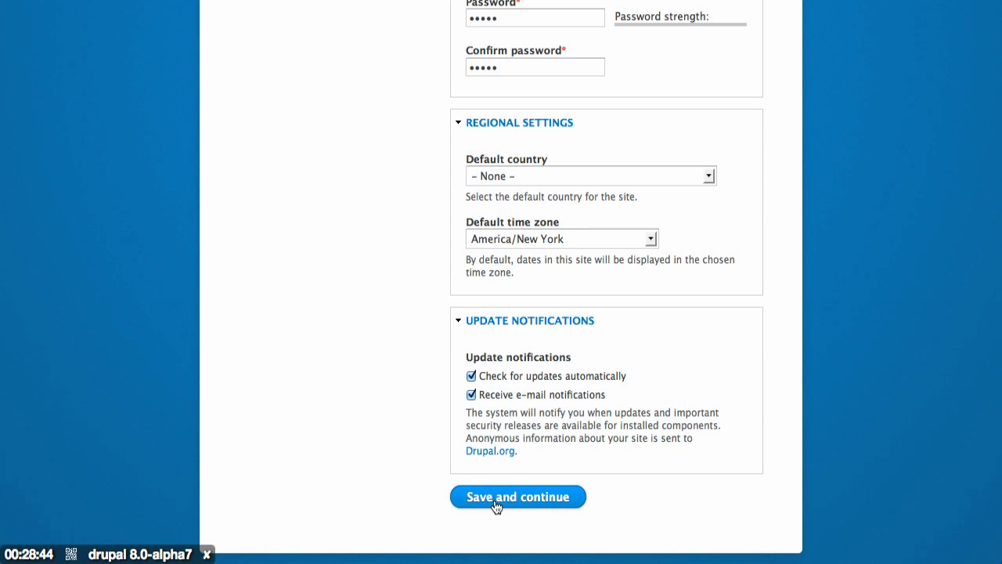
click(516, 496)
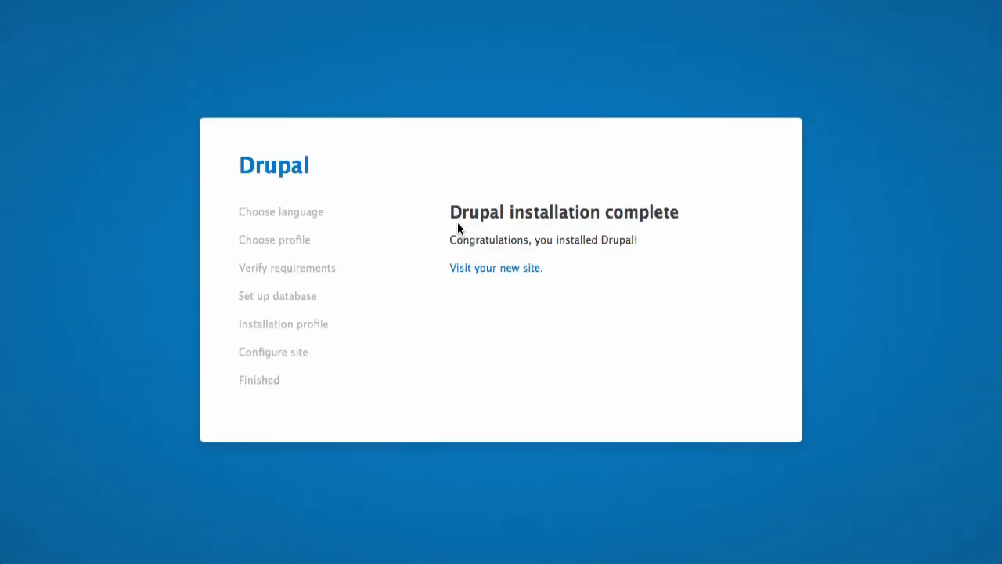
mouse_move(495, 267)
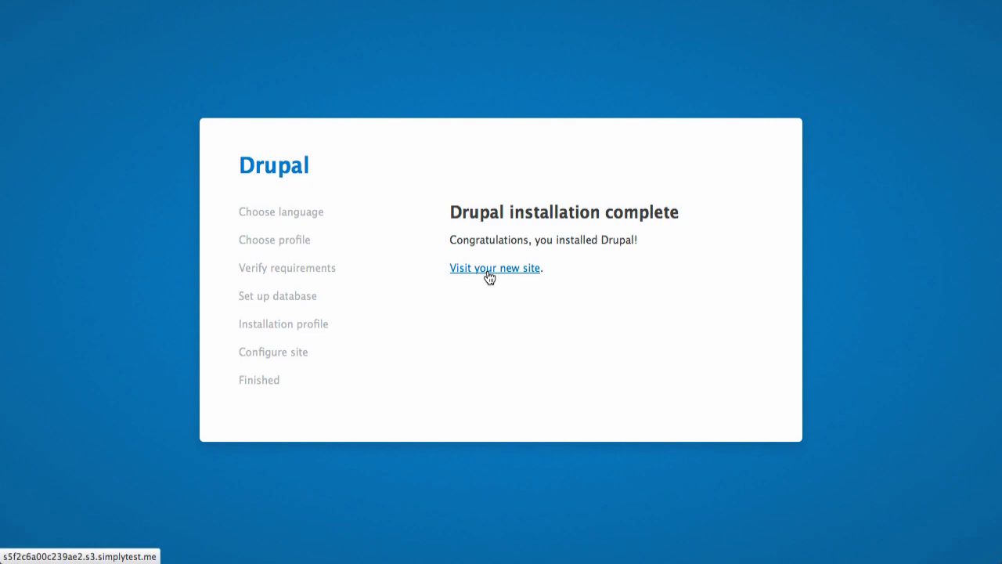
- Visit the new site and log in with the prefilled admin credentials
click(494, 267)
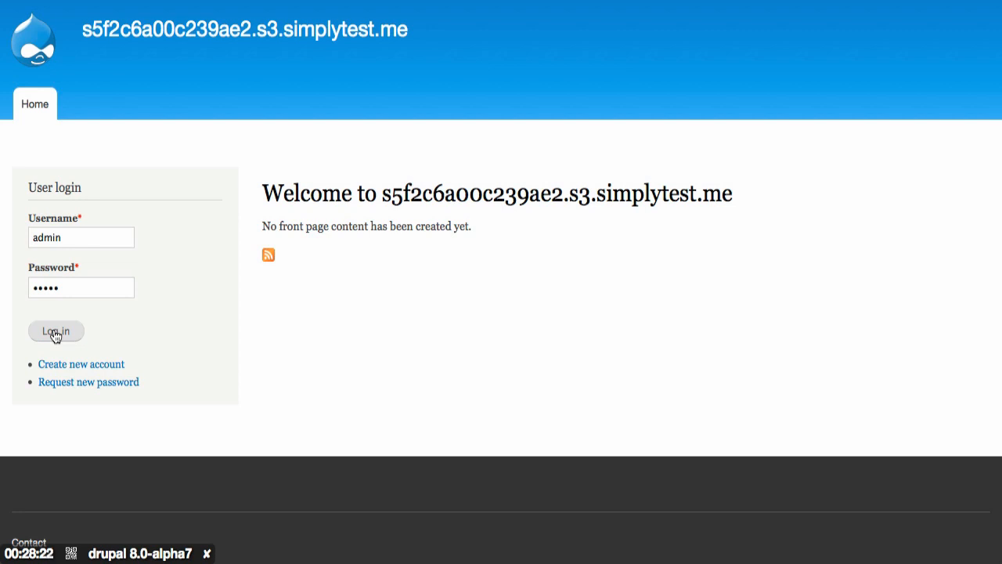
click(56, 331)
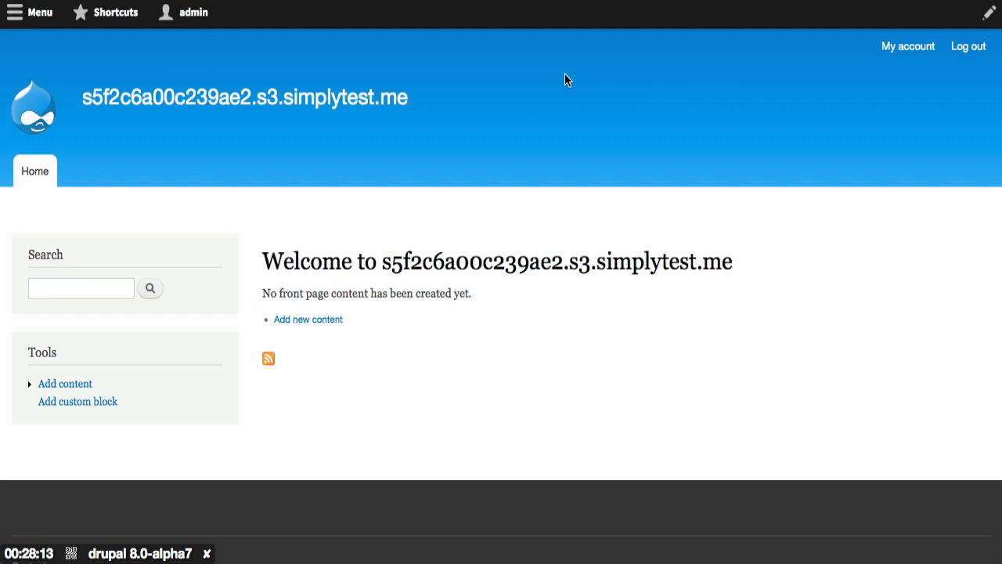
mouse_move(198, 311)
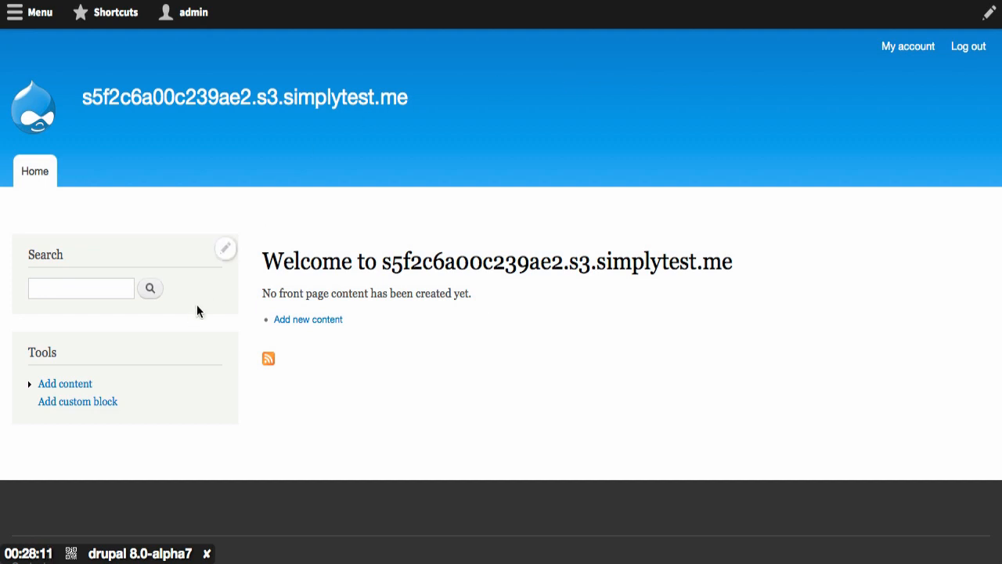